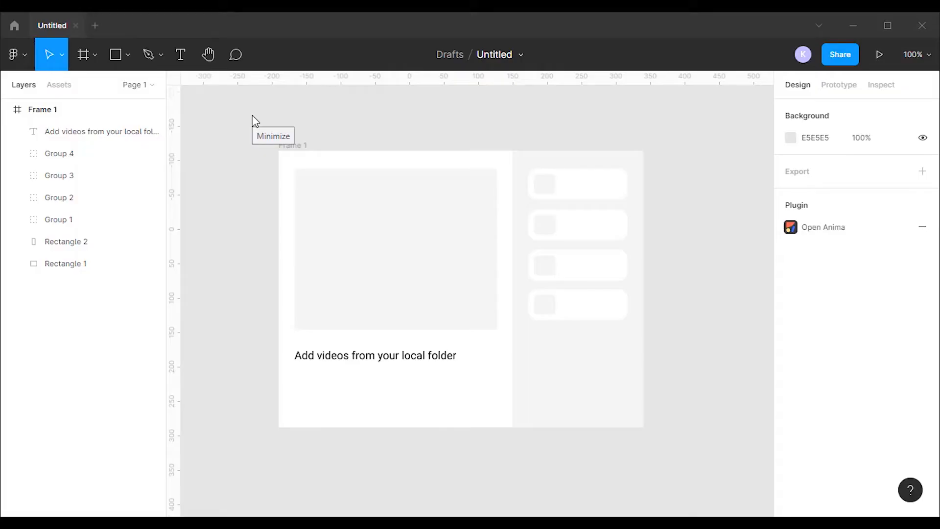
{"action": "mouse_move", "coordinate": [225, 292]}
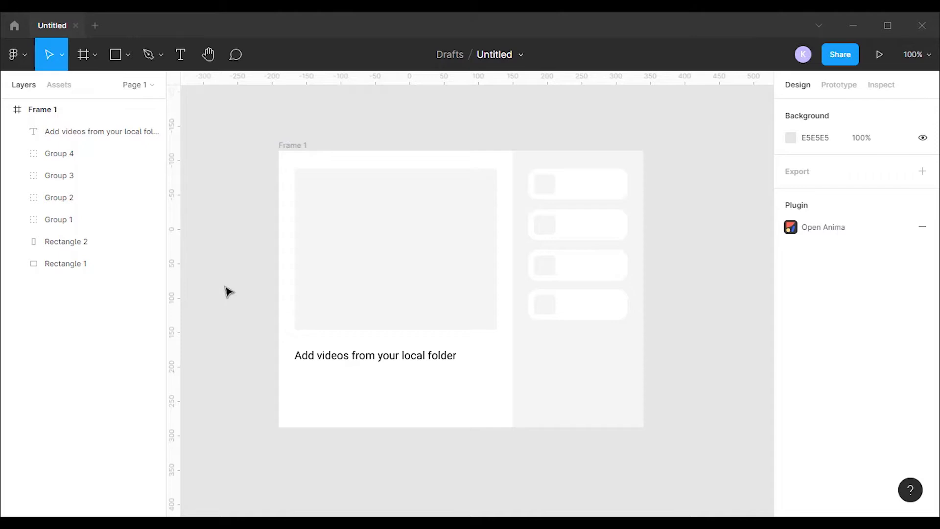
{"action": "mouse_move", "coordinate": [260, 103]}
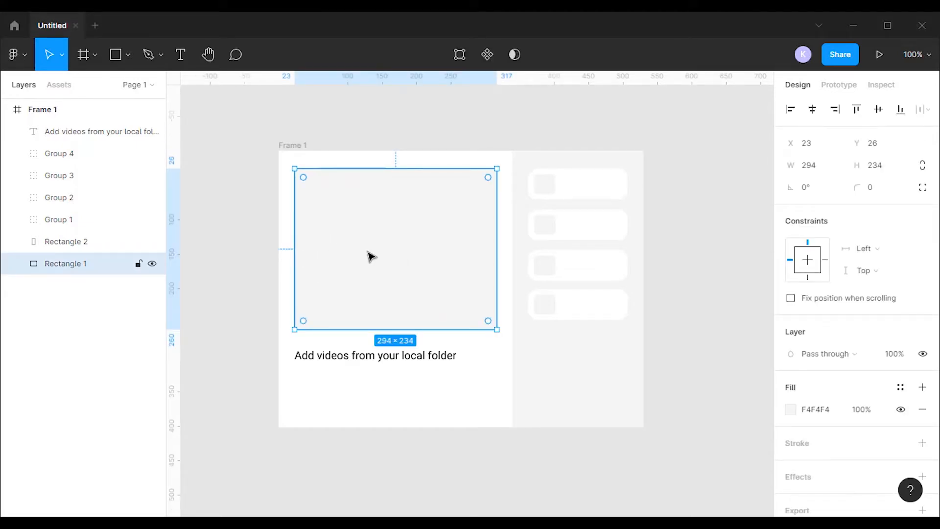
Launch the Anima plugin from Figma's main menu so its Prototype panel shows beside the design.
{"action": "left_click", "coordinate": [11, 54]}
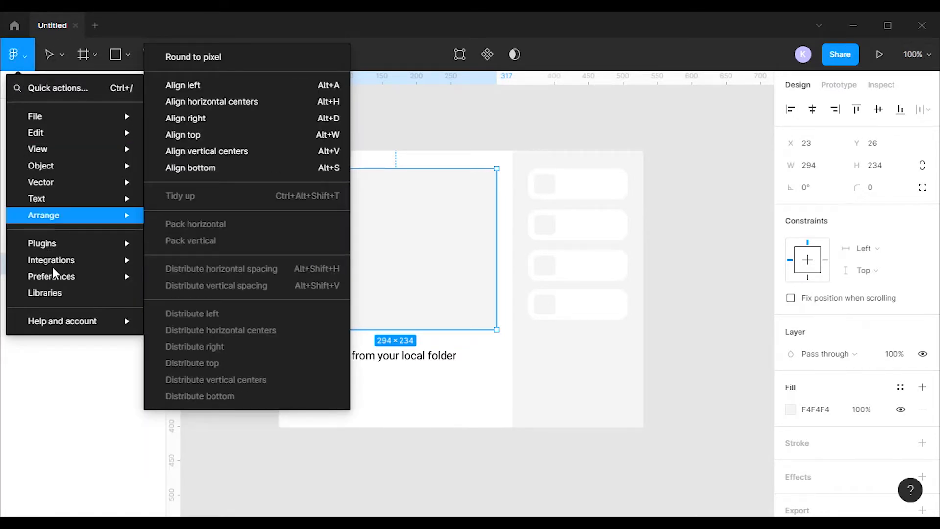
{"action": "left_click", "coordinate": [42, 242]}
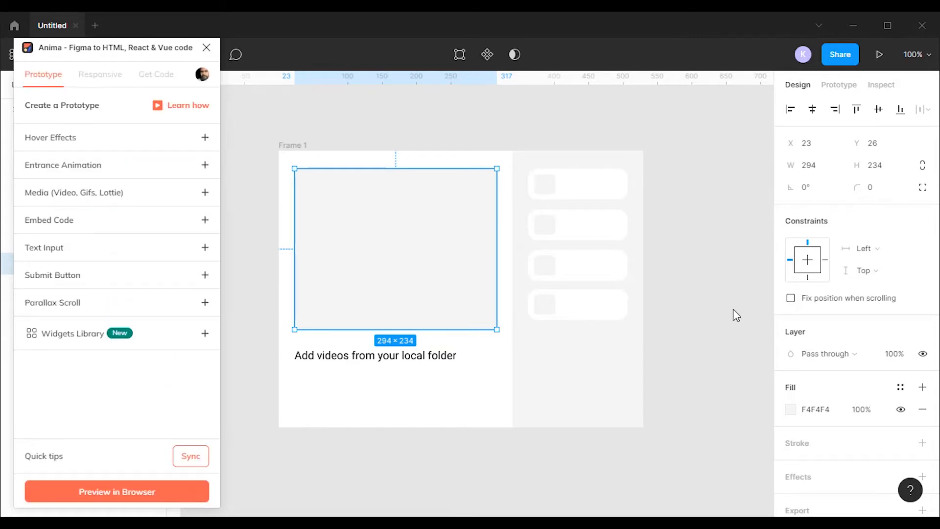
{"action": "mouse_move", "coordinate": [203, 195]}
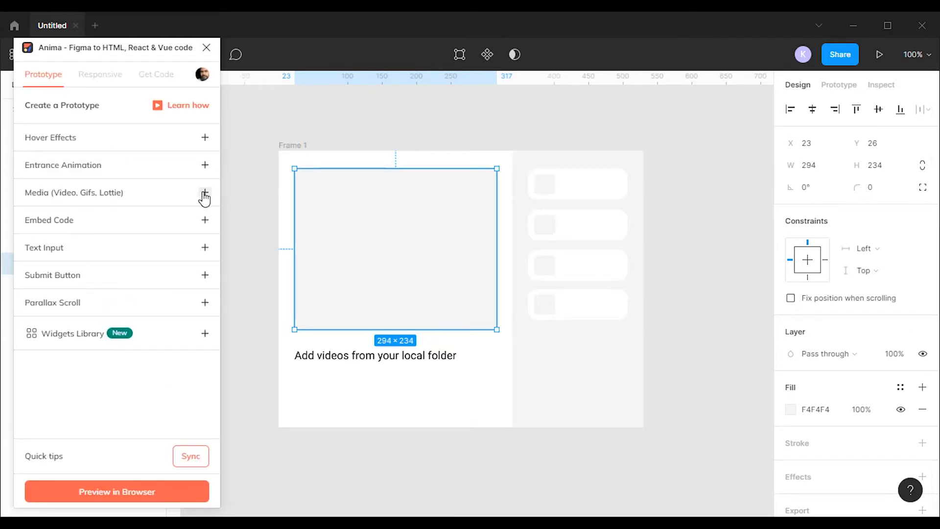
{"action": "left_click", "coordinate": [204, 193]}
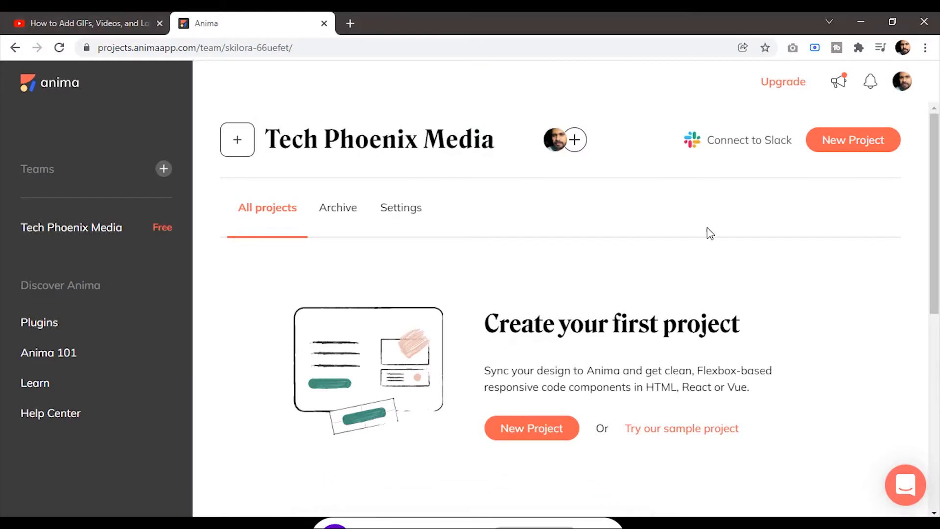
Create a new Anima project named 'add video to your ui' under Tech Phoenix Media.
{"action": "scroll", "scroll_direction": "down", "scroll_amount": 3}
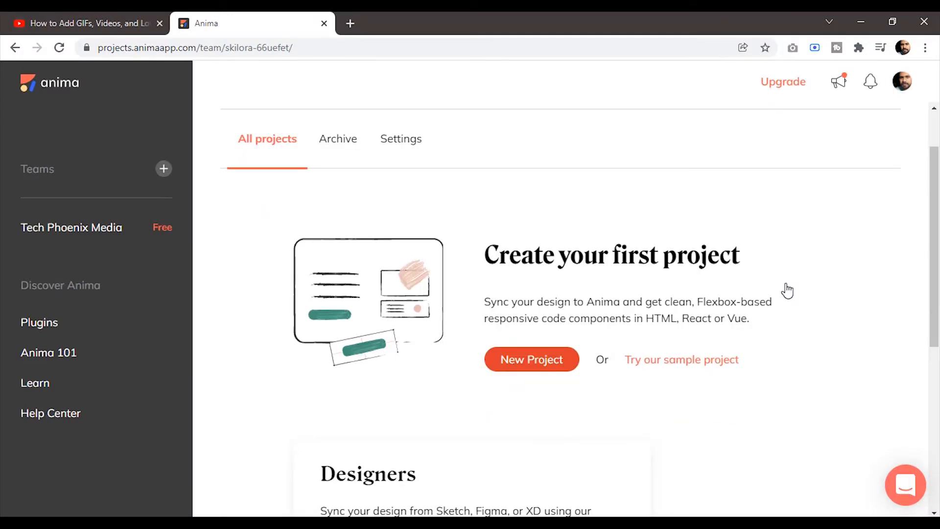
{"action": "left_click", "coordinate": [532, 358]}
{"action": "type", "text": "add video to your ui"}
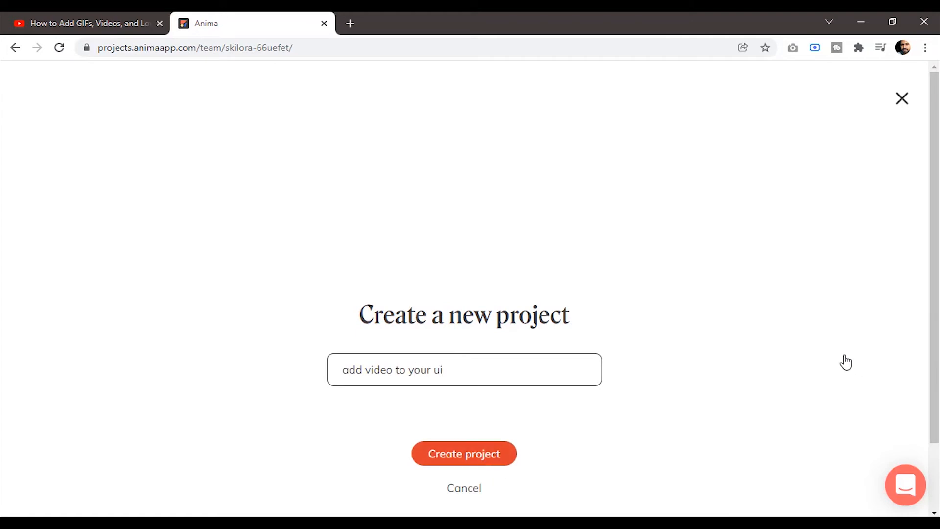
{"action": "left_click", "coordinate": [464, 453]}
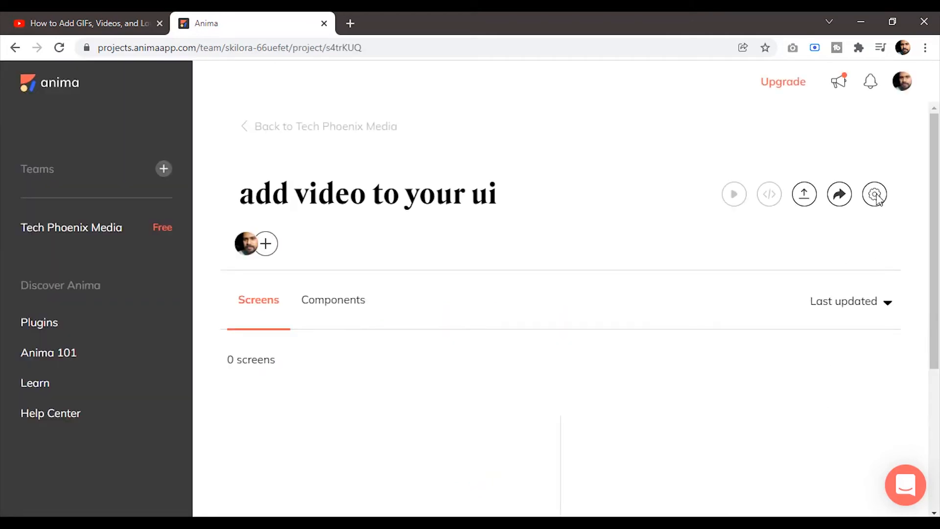
Upload map.MP4 to the project's Files in settings and copy its file URL from the options menu.
{"action": "left_click", "coordinate": [873, 193]}
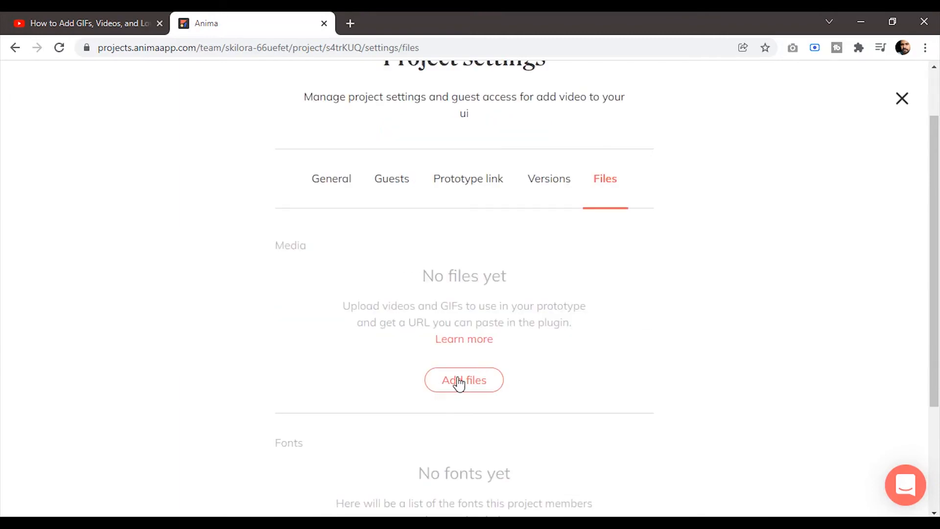
{"action": "left_click", "coordinate": [464, 380]}
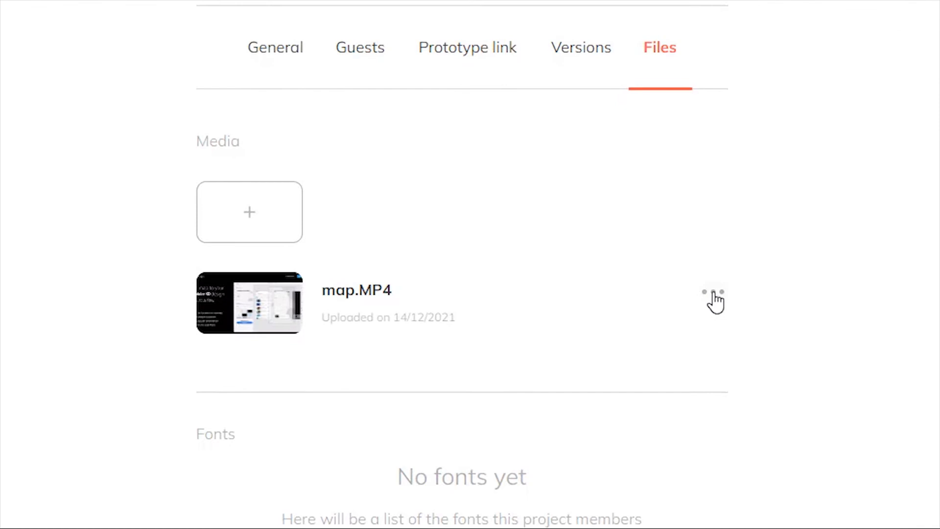
{"action": "left_click", "coordinate": [717, 292]}
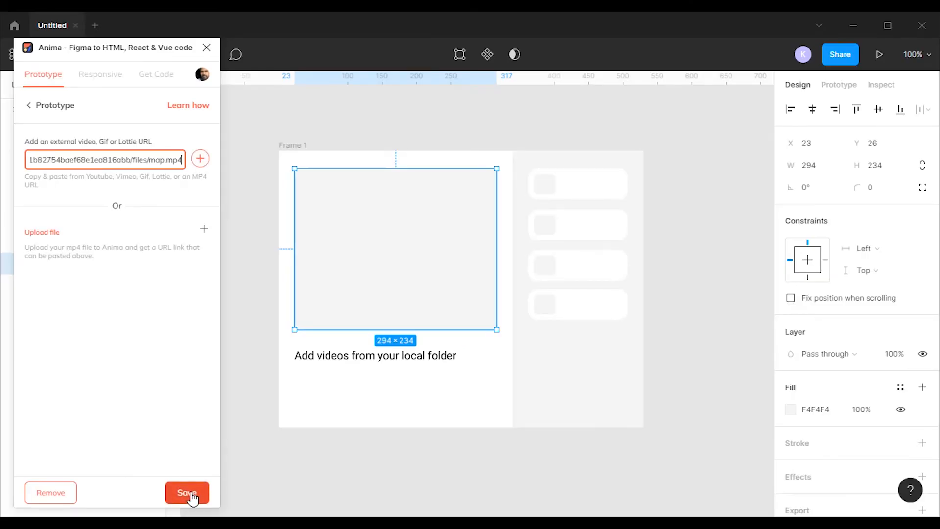
Save the pasted map.mp4 URL as the rectangle's media and start Preview in Browser.
{"action": "left_click", "coordinate": [187, 492]}
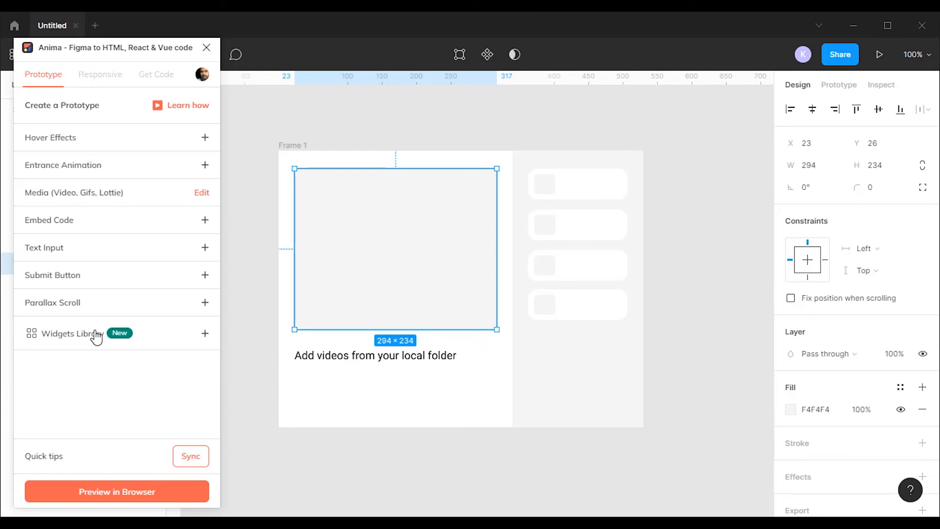
{"action": "left_click", "coordinate": [116, 492]}
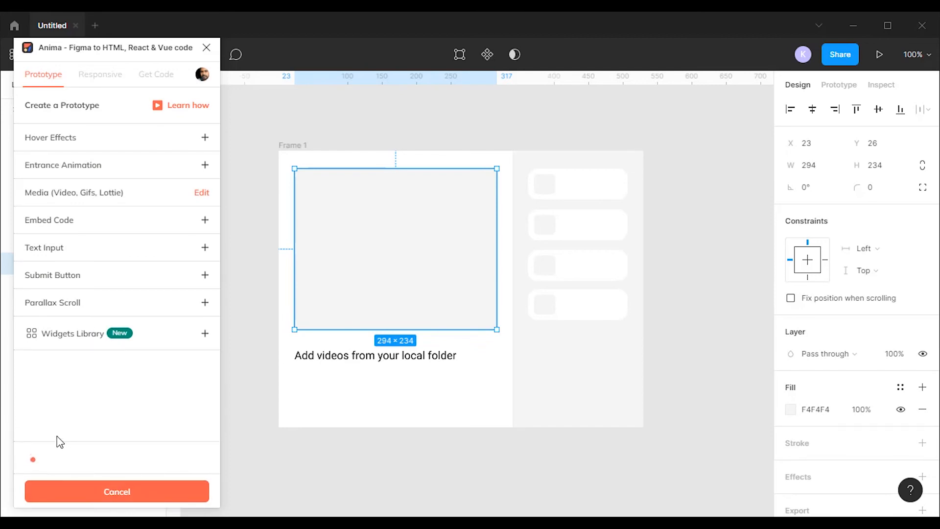